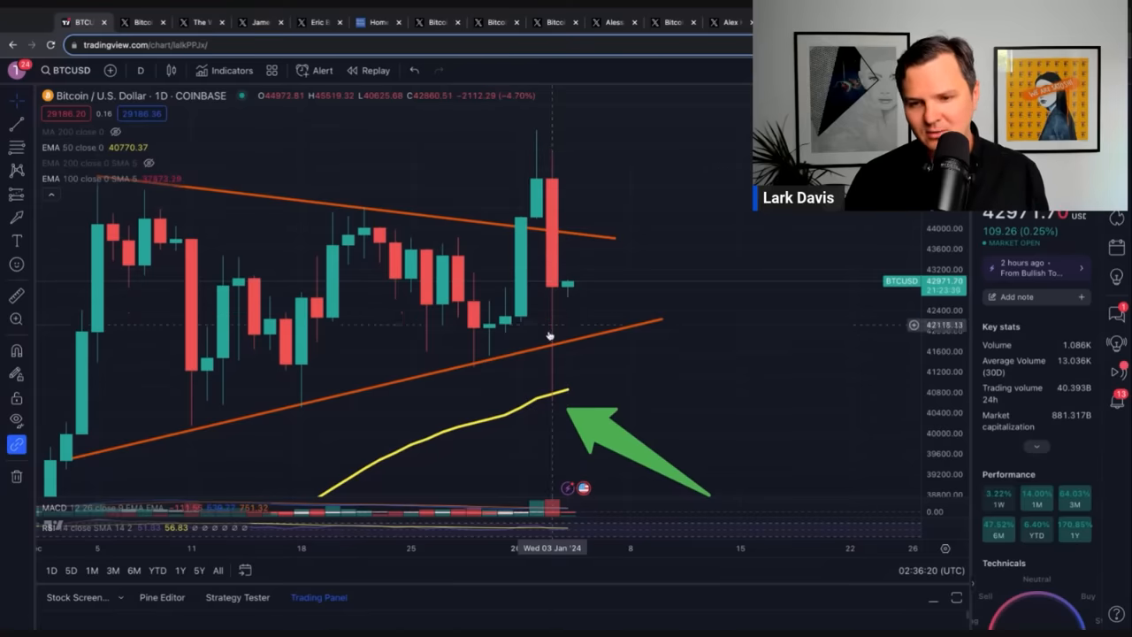
mouse_move(561, 402)
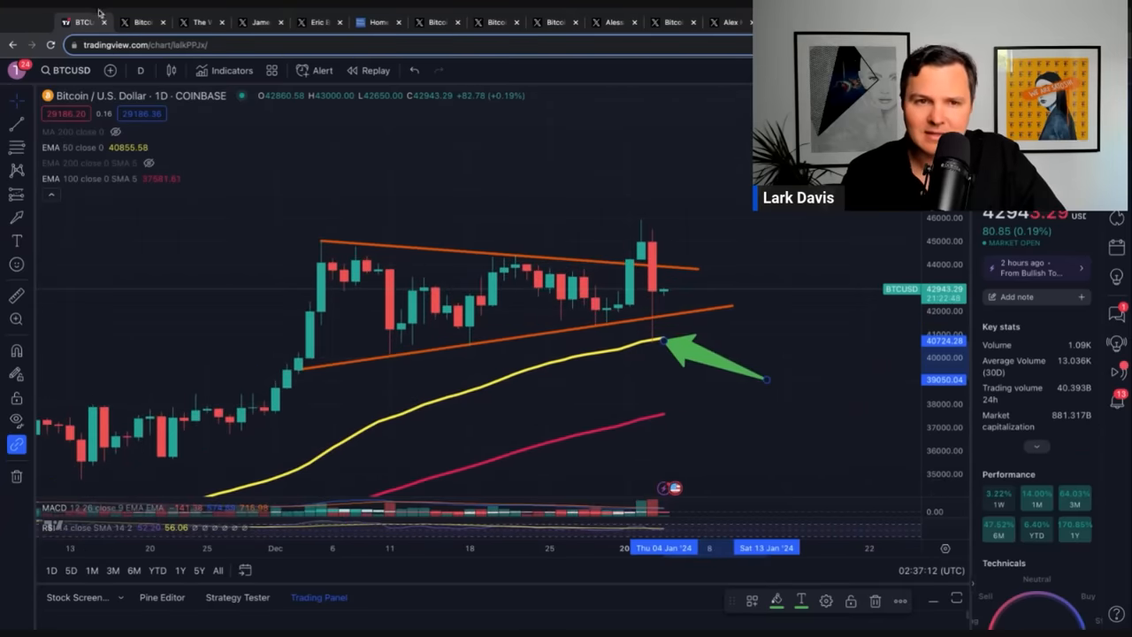
Step: Open the Bitcoin Archive post on the 9% dump and highlight the 'Democrats don't like crypto' lines
left_click(141, 21)
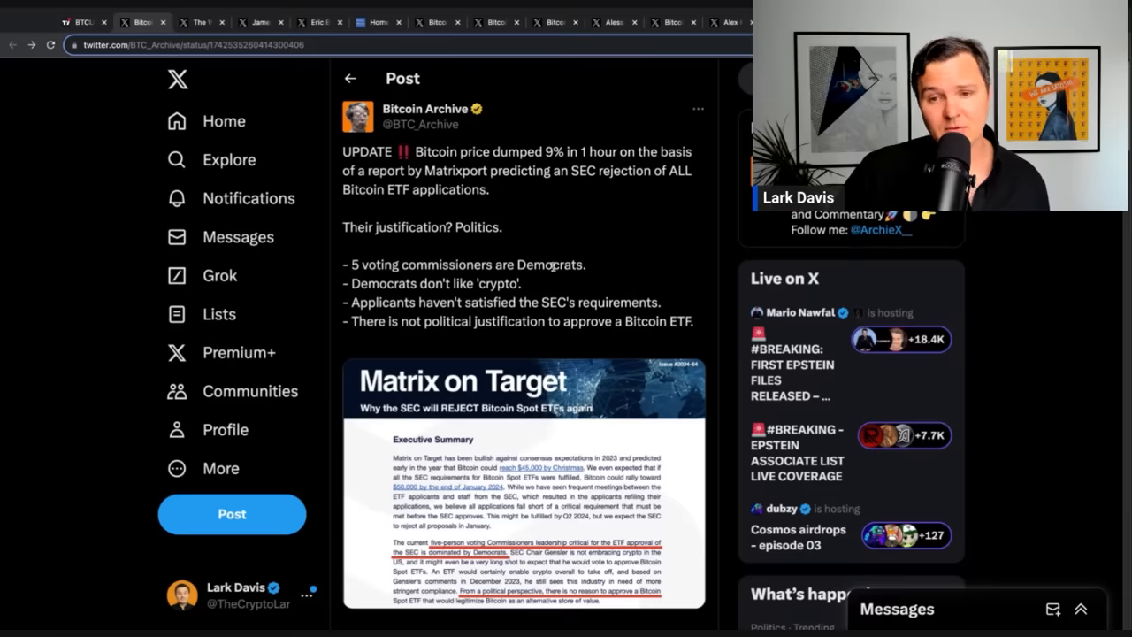
mouse_move(427, 287)
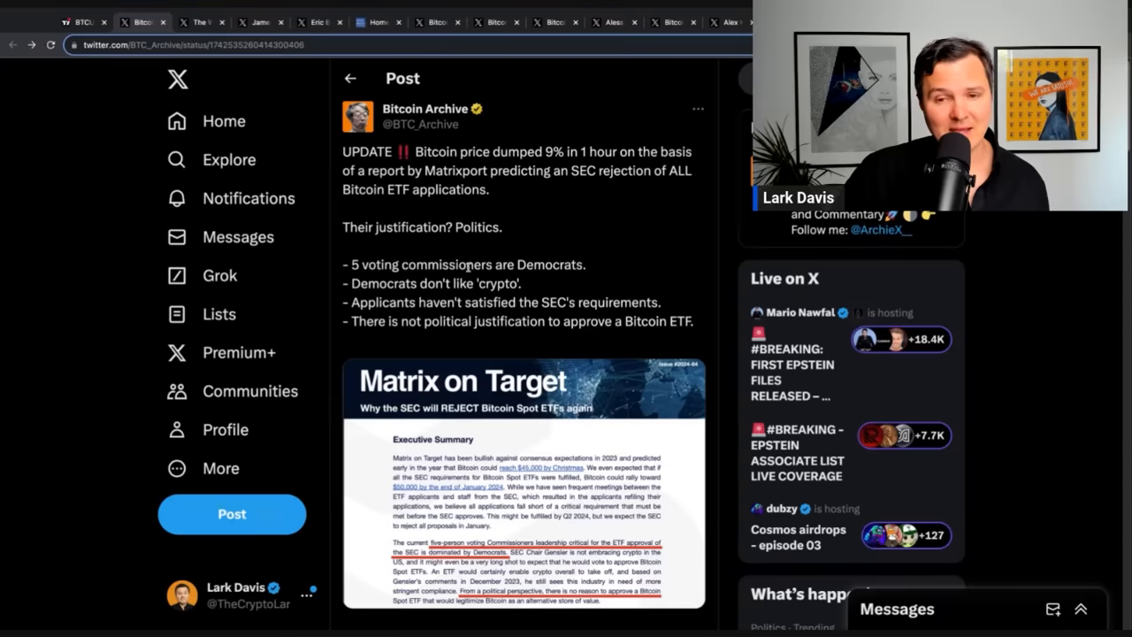
left_click_drag(351, 265, 482, 265)
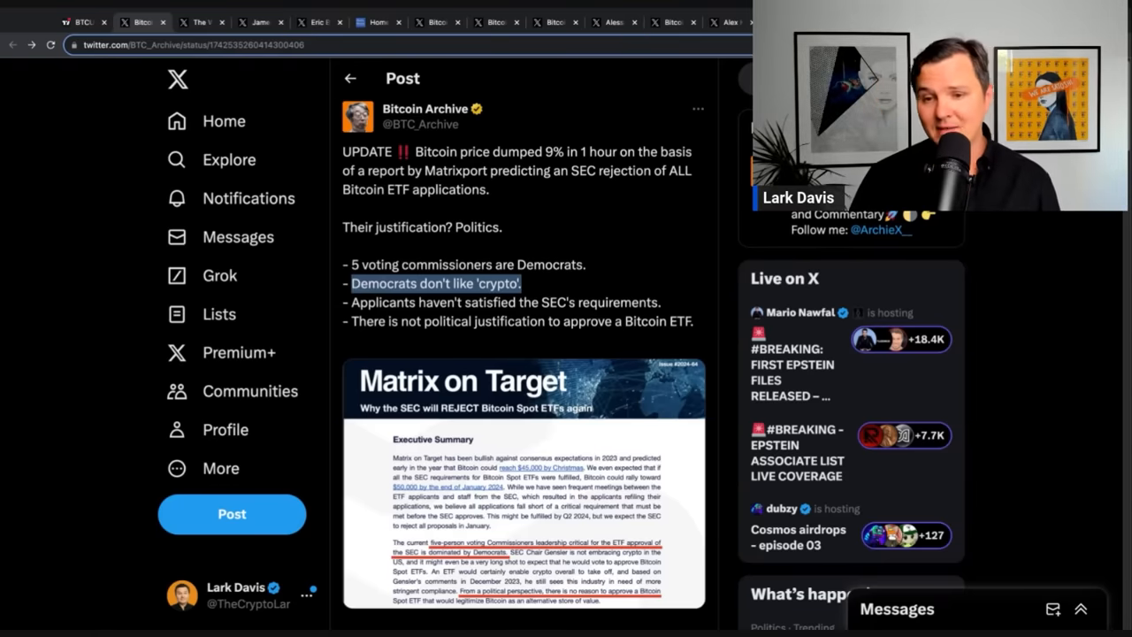
left_click_drag(351, 283, 658, 301)
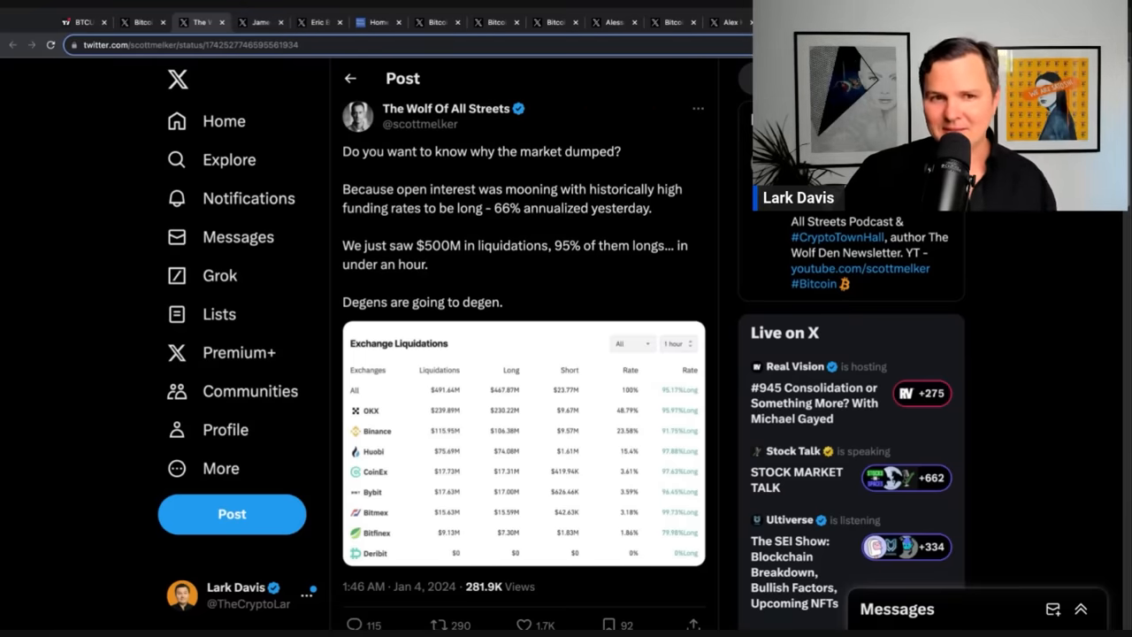
mouse_move(223, 121)
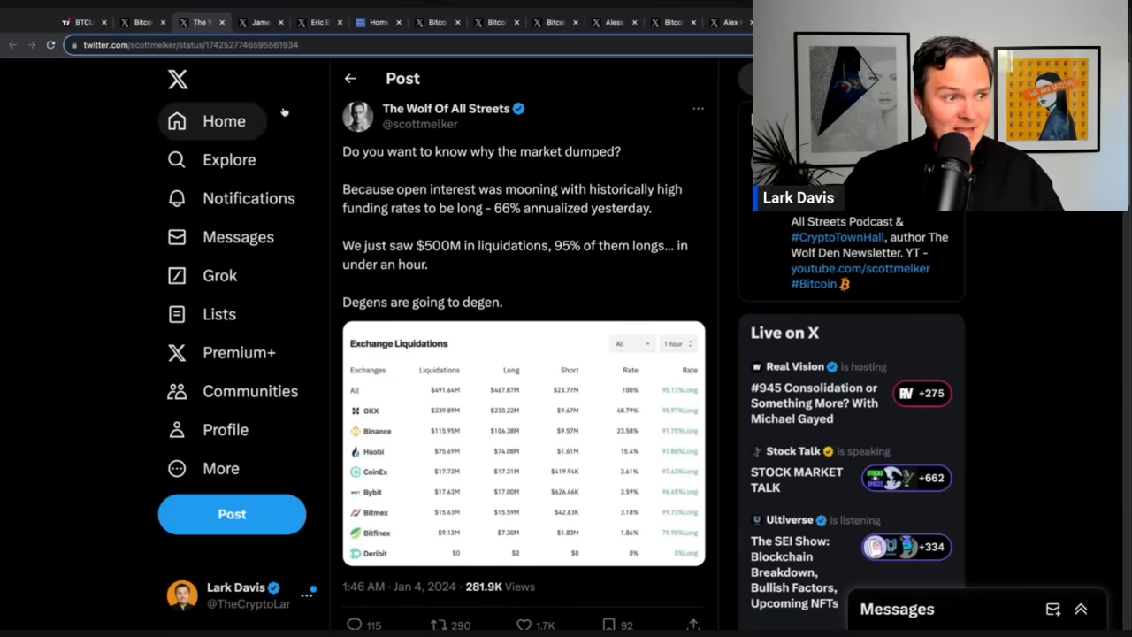
mouse_move(274, 83)
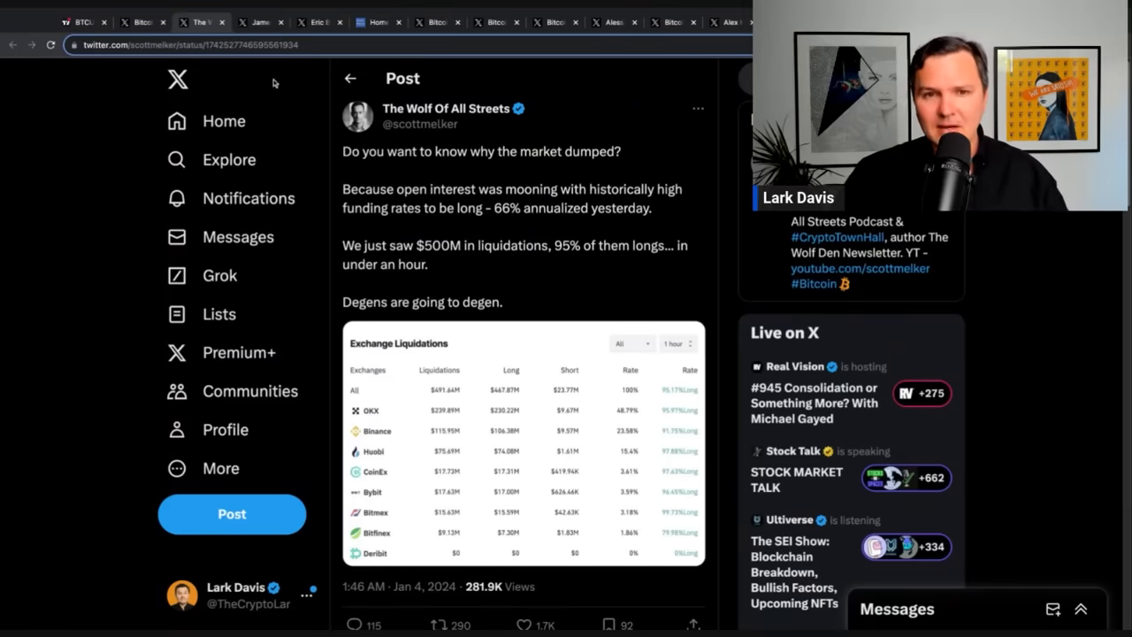
left_click(260, 21)
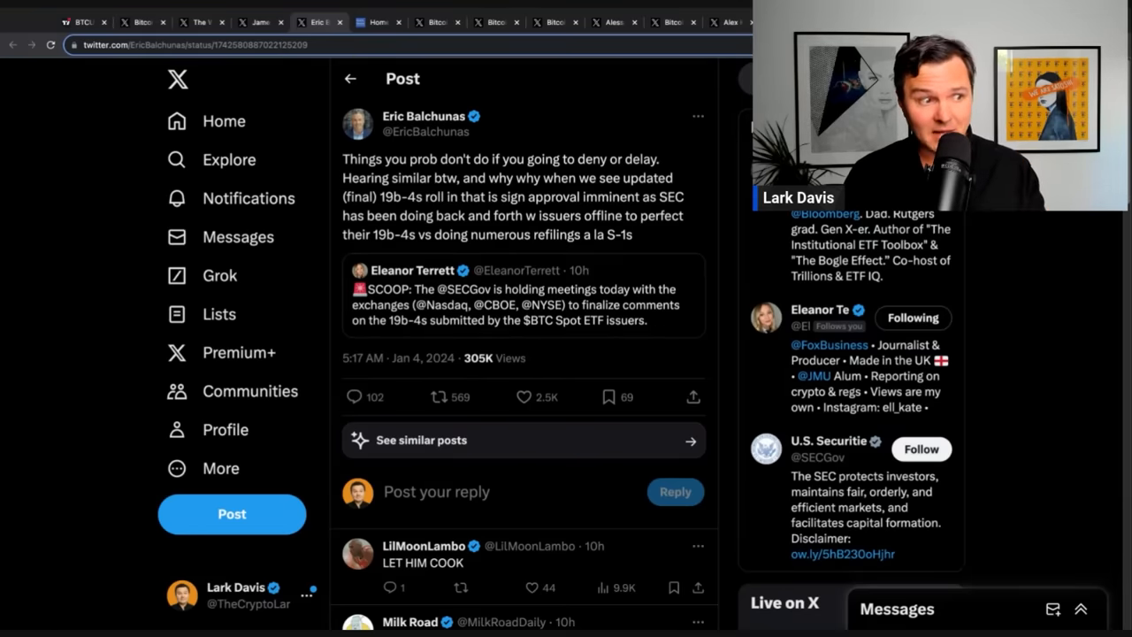
Step: Switch to the Bitcoin News post about the 2017 SEC ETF rejection
left_click(378, 22)
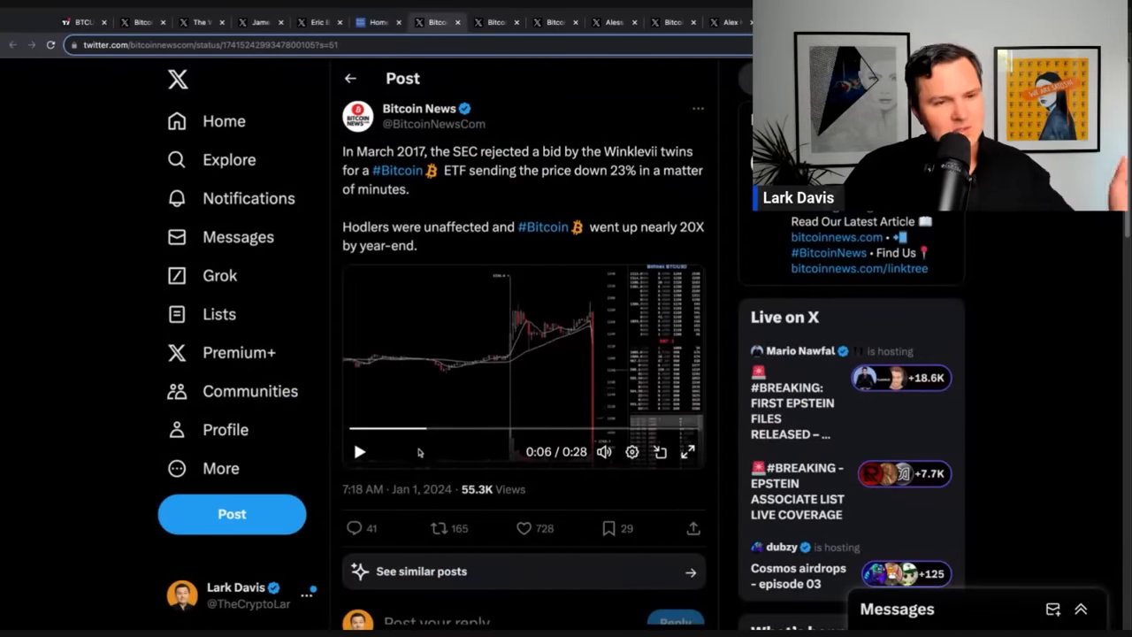
left_click(359, 451)
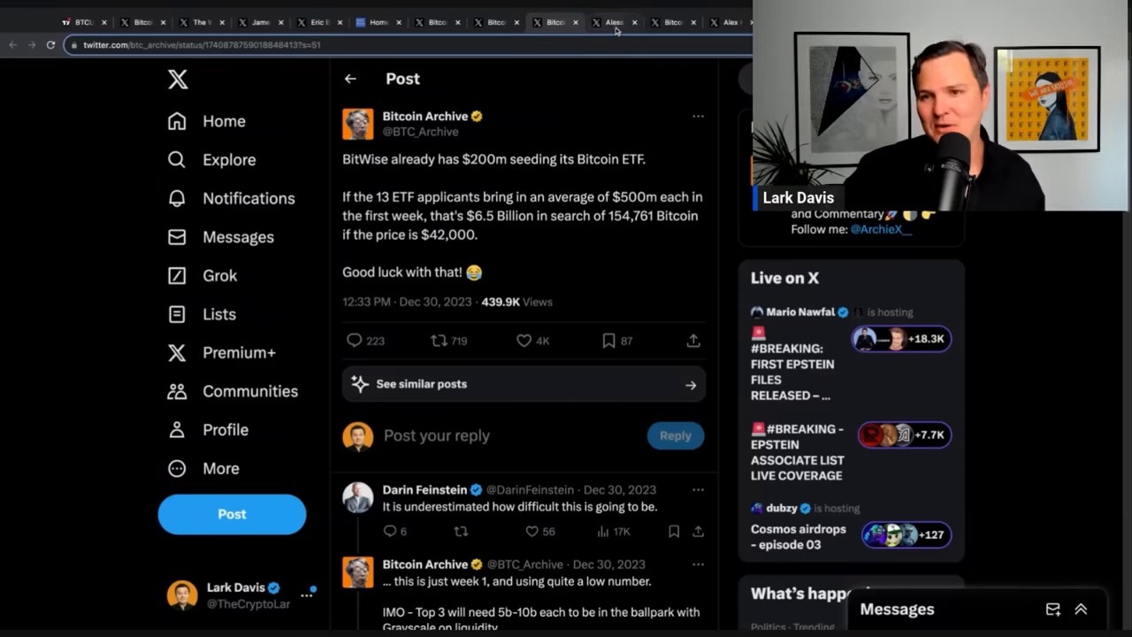
left_click(613, 22)
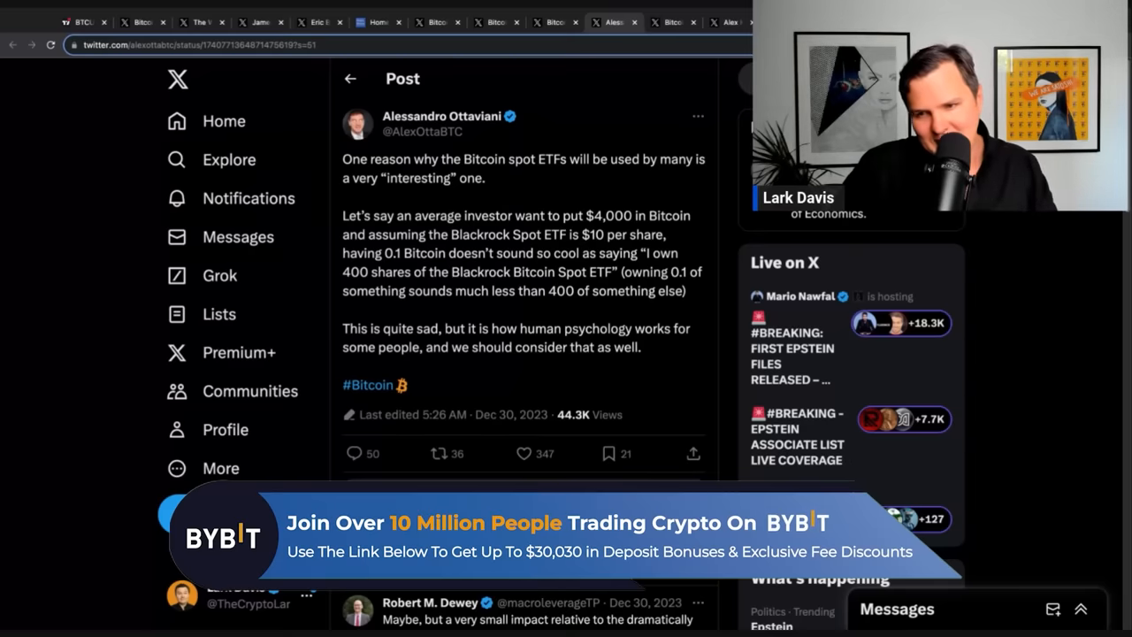
mouse_move(528, 181)
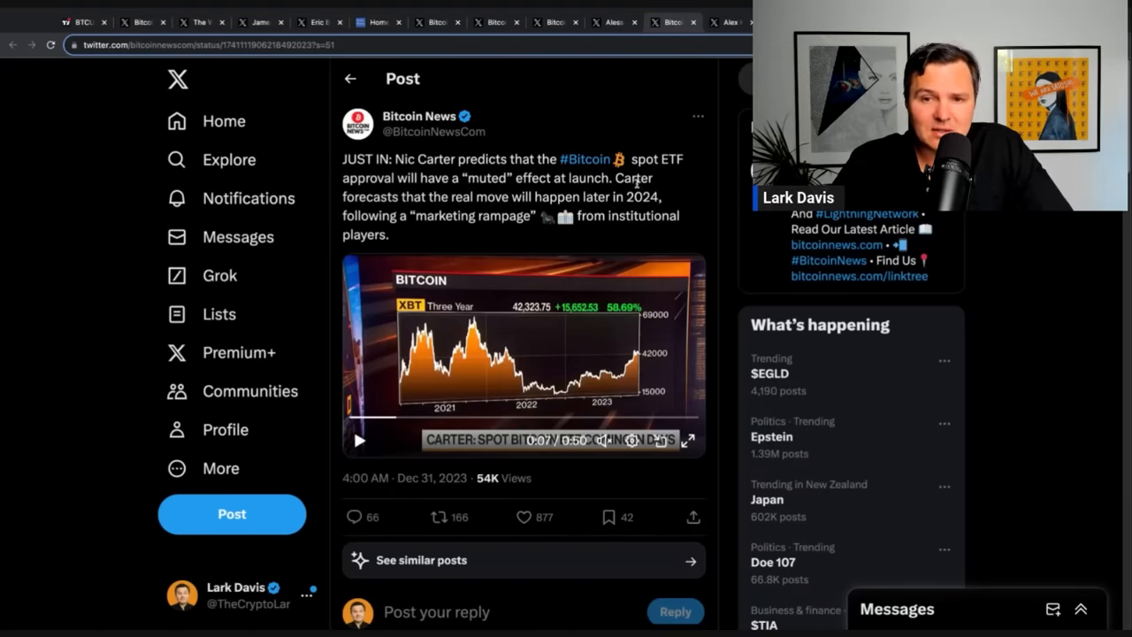
mouse_move(641, 194)
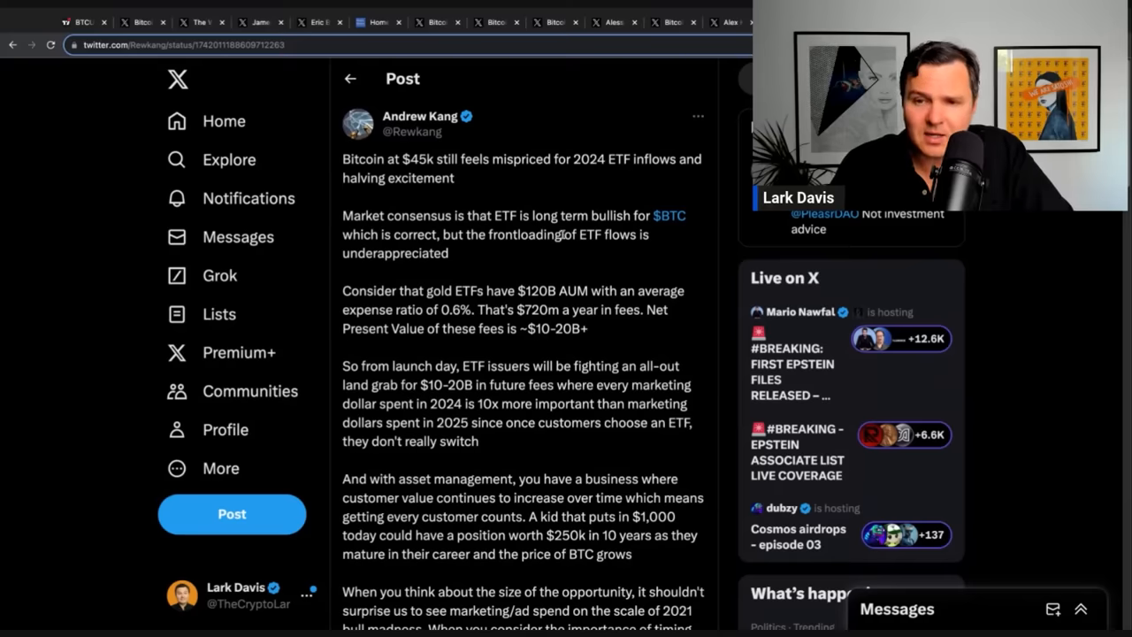
mouse_move(506, 272)
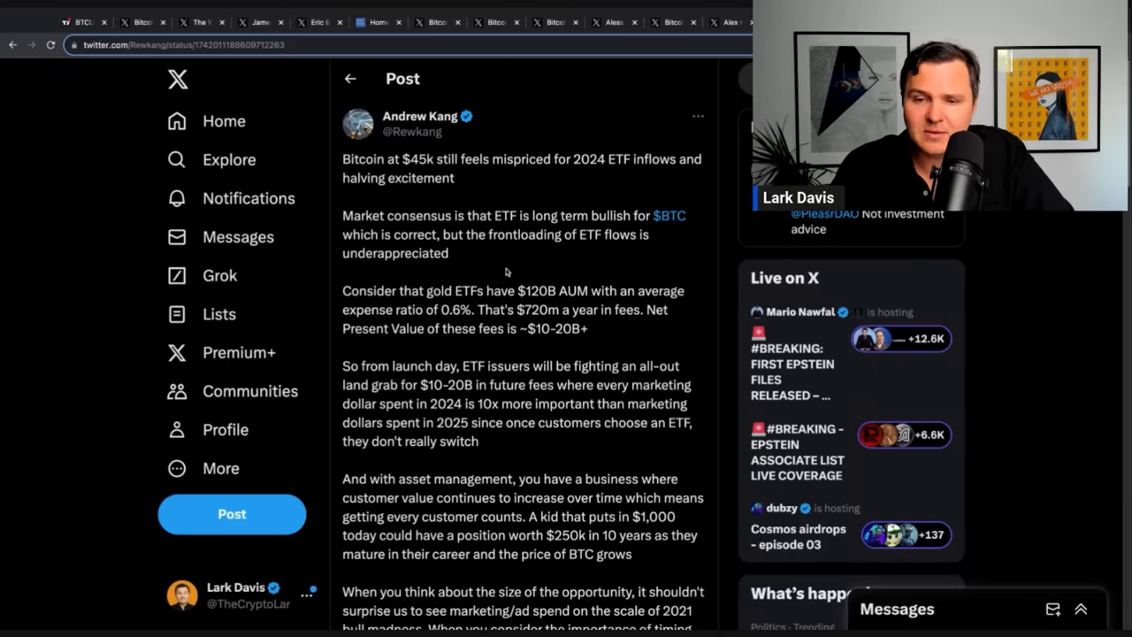
Step: Highlight Rewkang's points that ETF customers rarely switch and their value grows over time
scroll("down", 3)
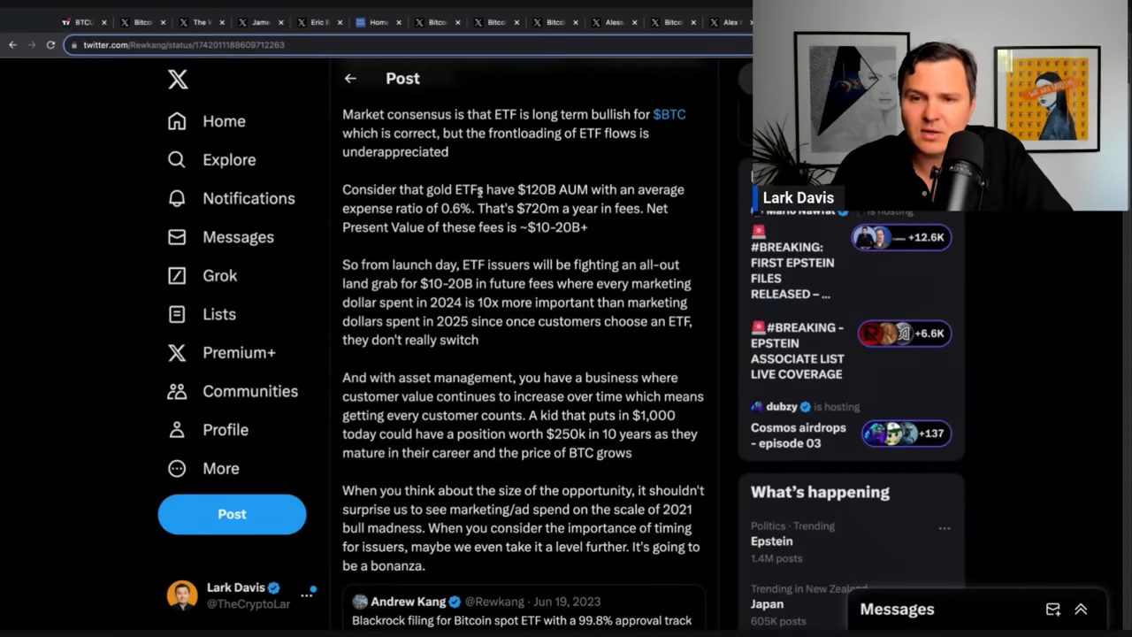
left_click_drag(491, 189, 587, 227)
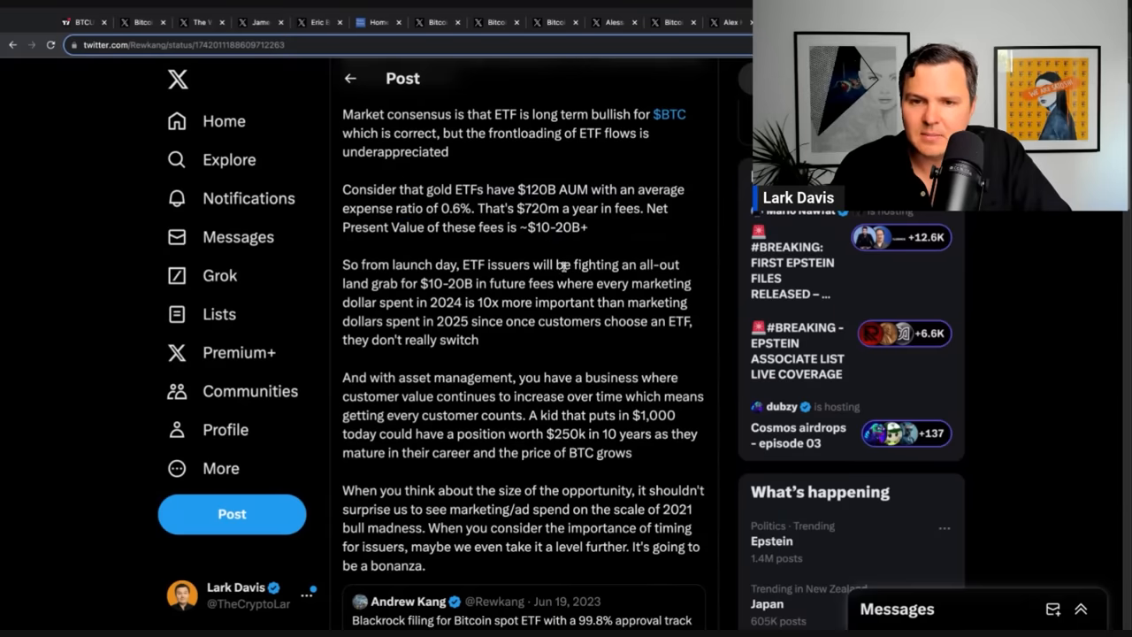
scroll("down", 3)
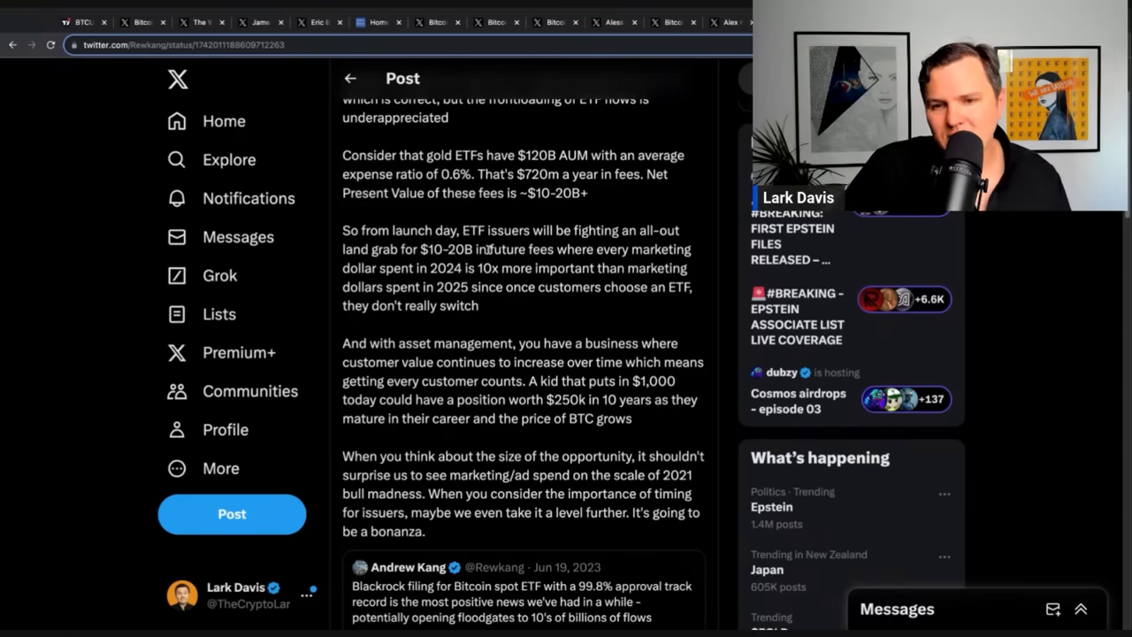
left_click_drag(478, 248, 610, 267)
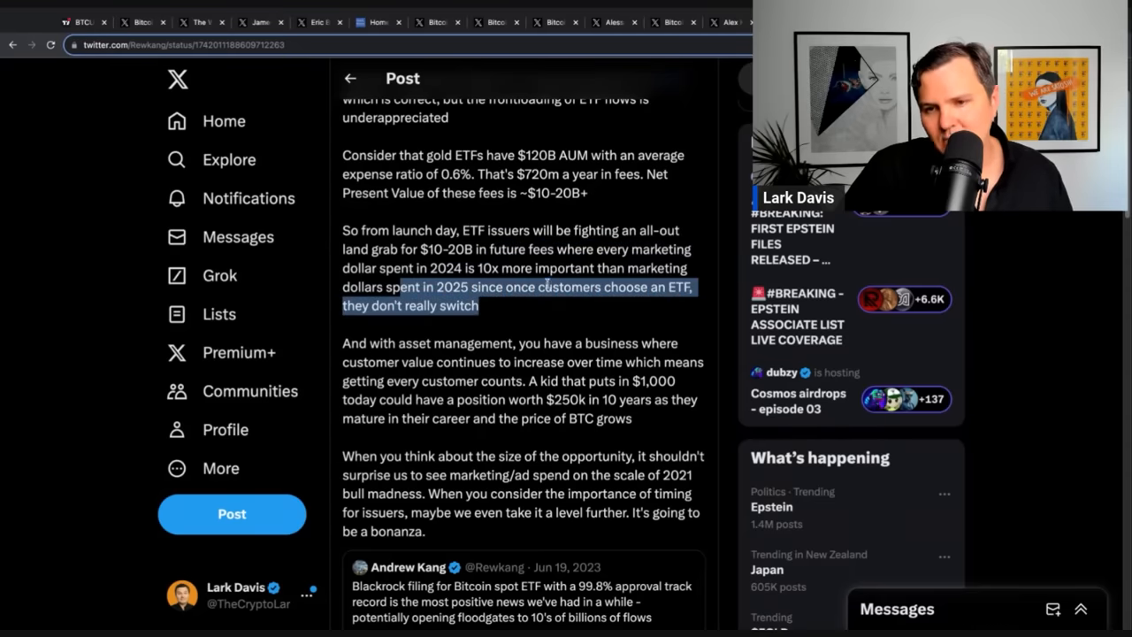
scroll("down", 3)
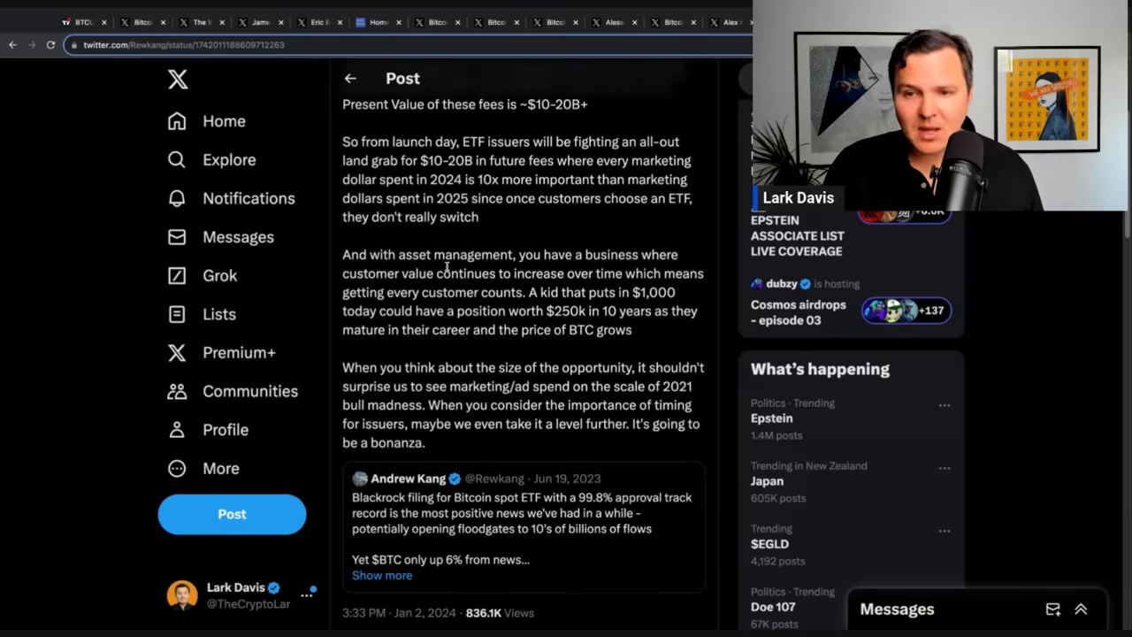
left_click_drag(409, 253, 601, 310)
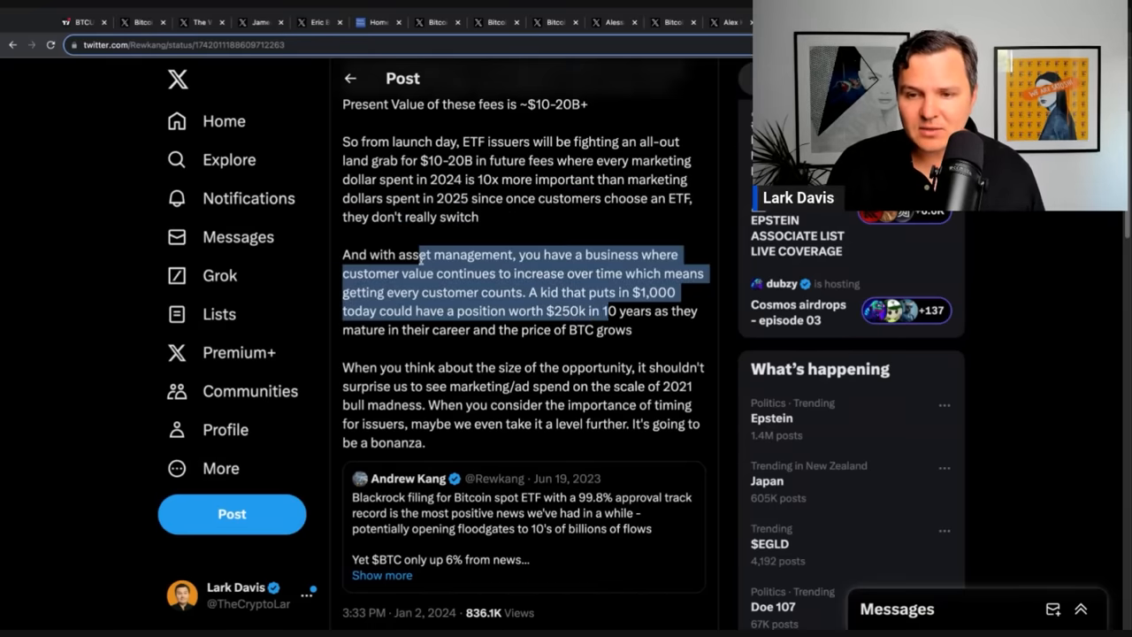
Step: Highlight the 2021-scale ad spend paragraph and the closing sentences ending 'bonanza.'
scroll("down", 3)
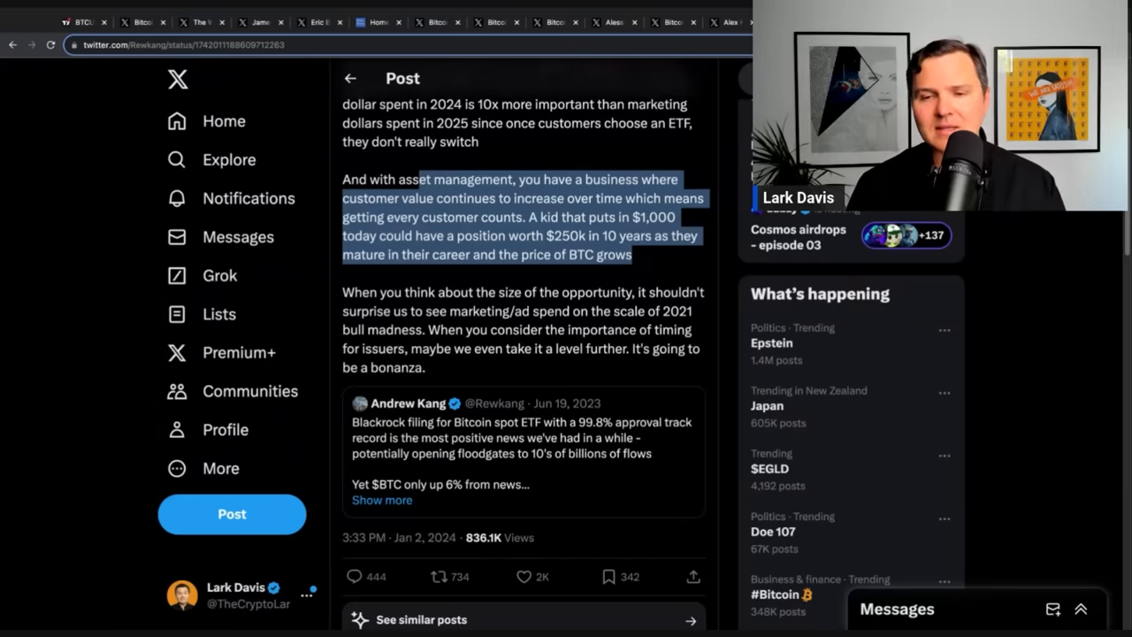
left_click(373, 303)
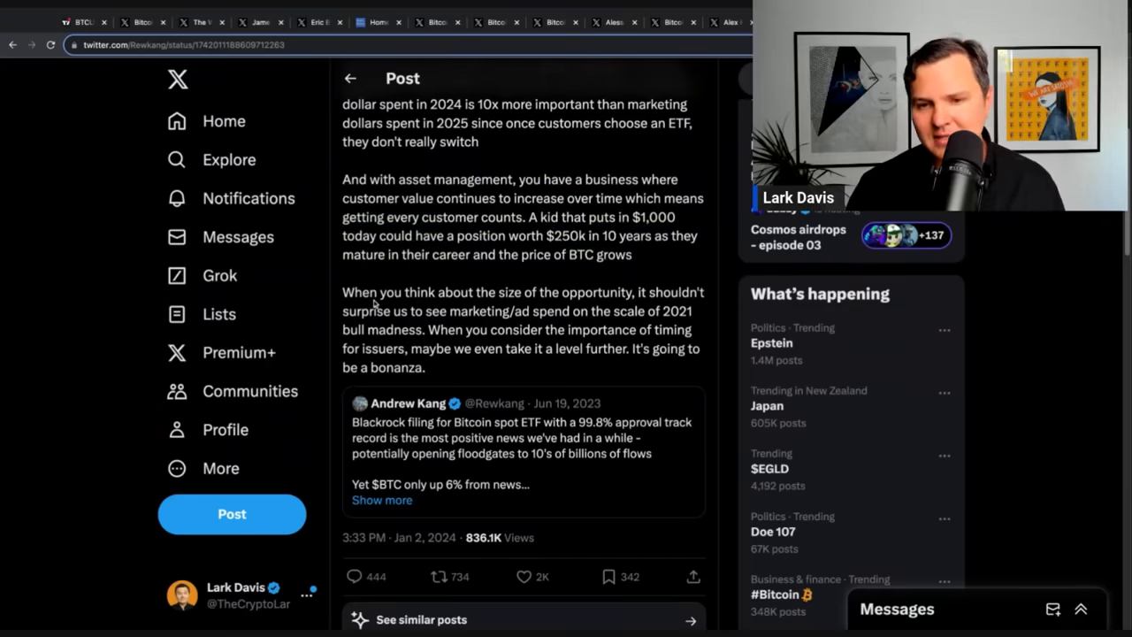
left_click_drag(376, 291, 424, 367)
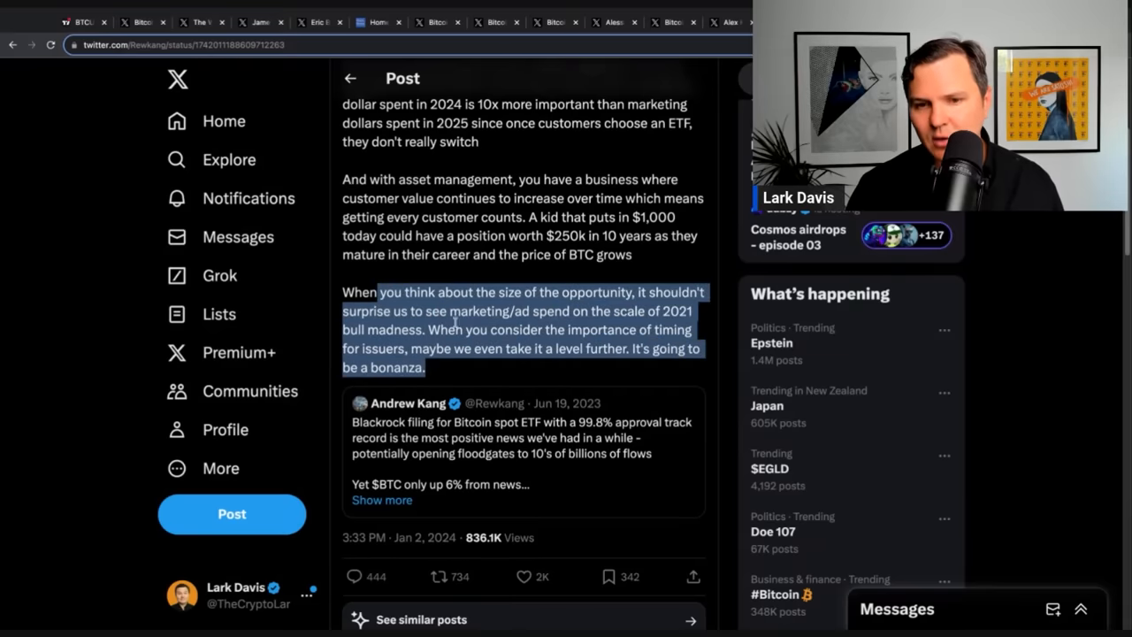
scroll("down", 3)
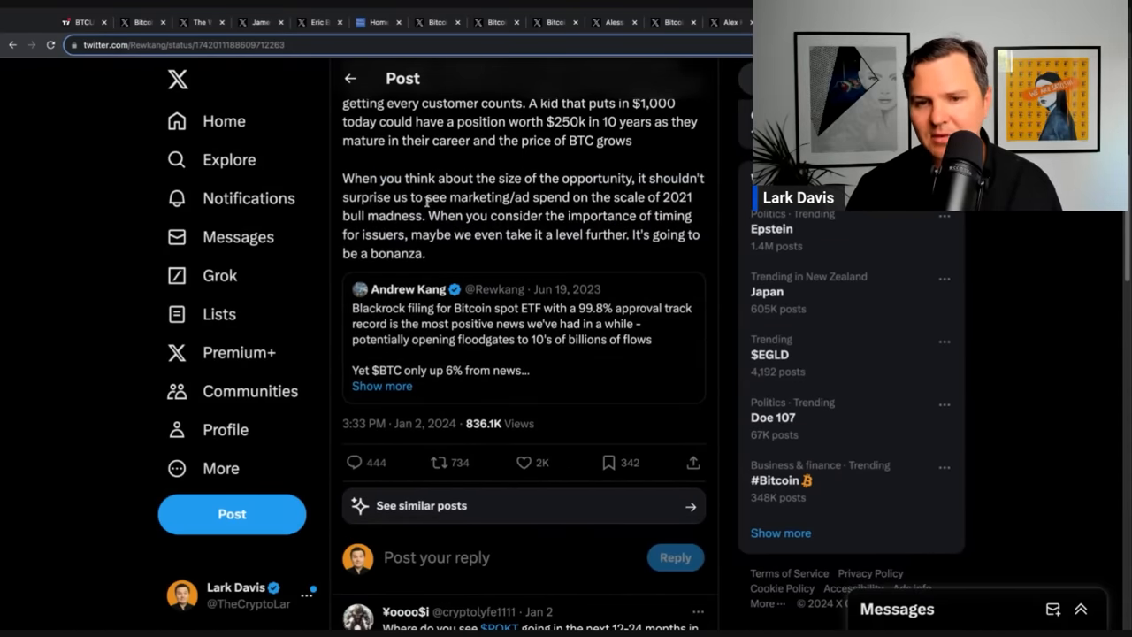
left_click_drag(427, 197, 425, 253)
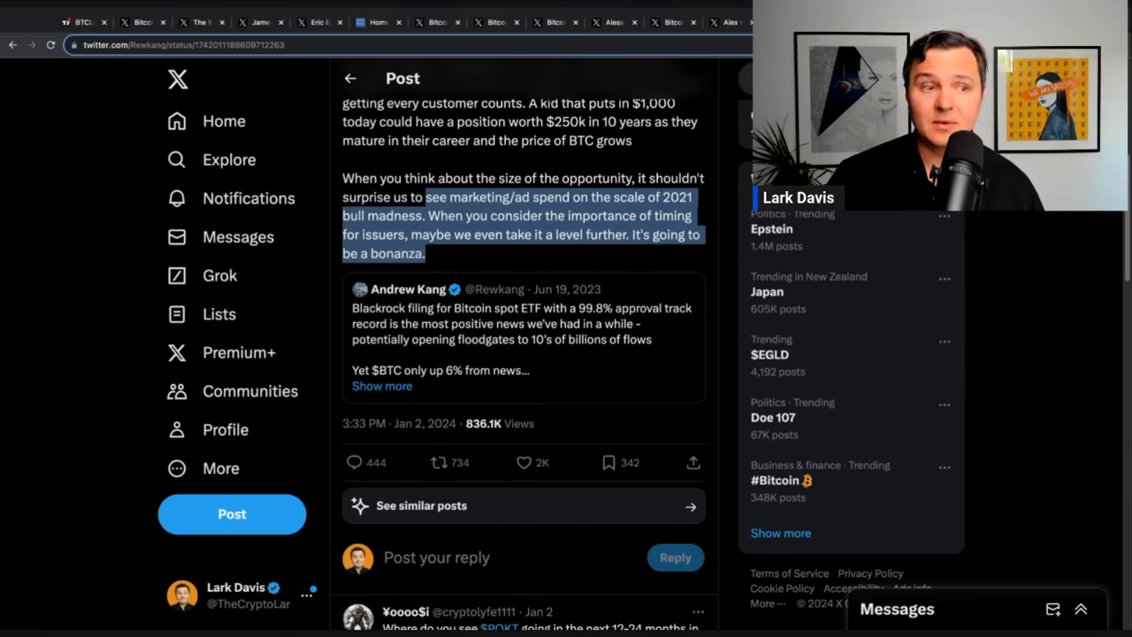
scroll("up", 3)
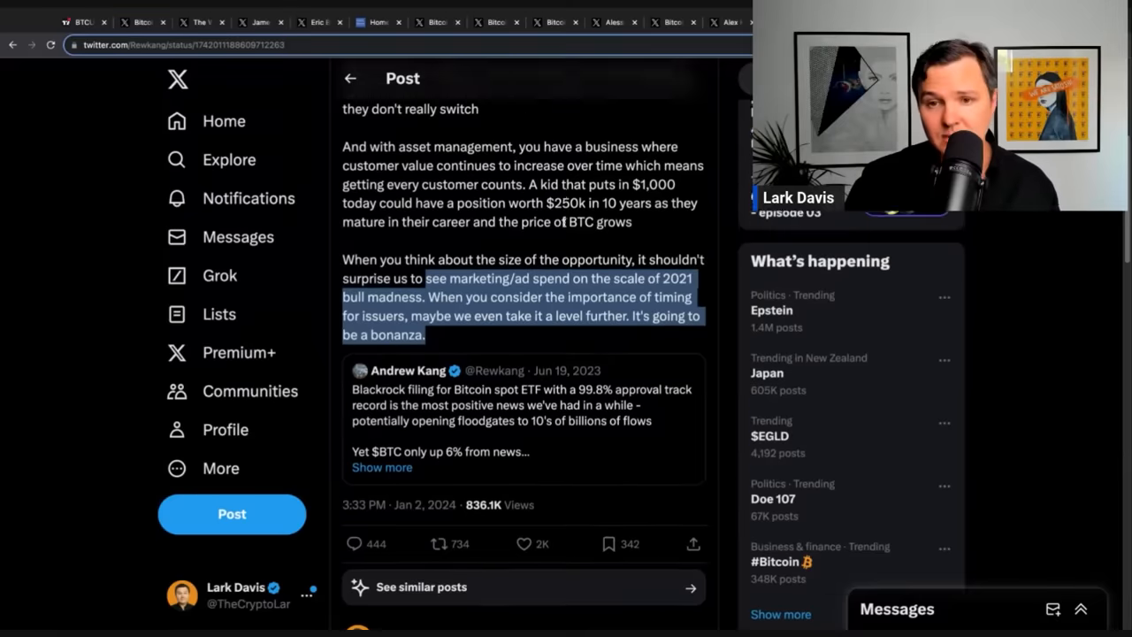
scroll("down", 3)
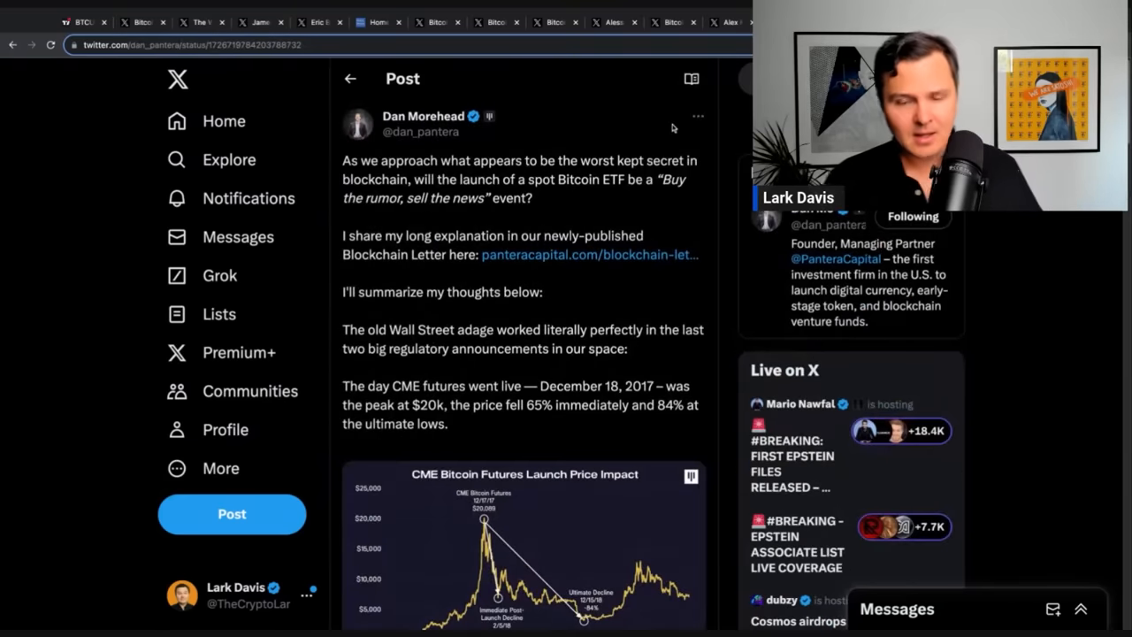
Step: Scroll Dan Morehead's post down to its 'Buy the rumor, buy the news' conclusion
scroll("down", 3)
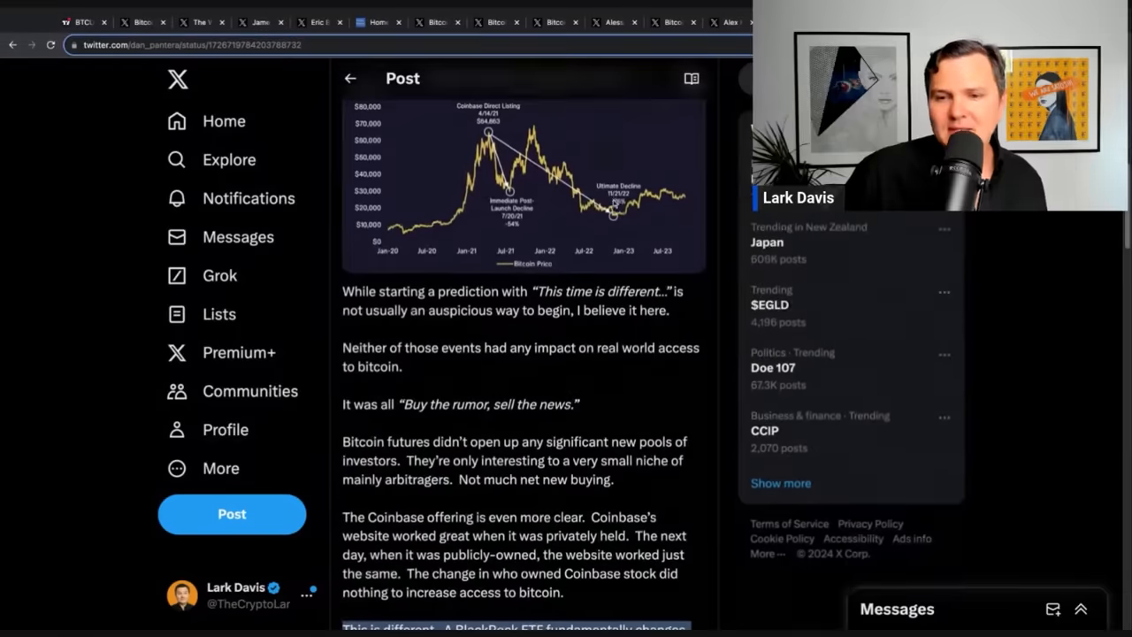
scroll("down", 3)
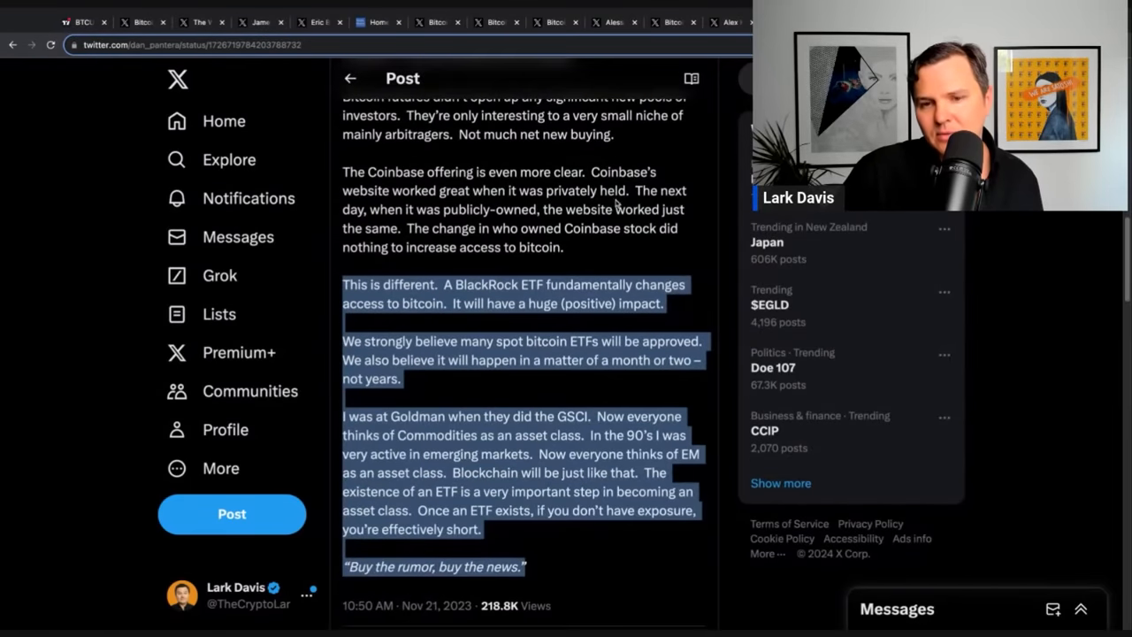
scroll("down", 3)
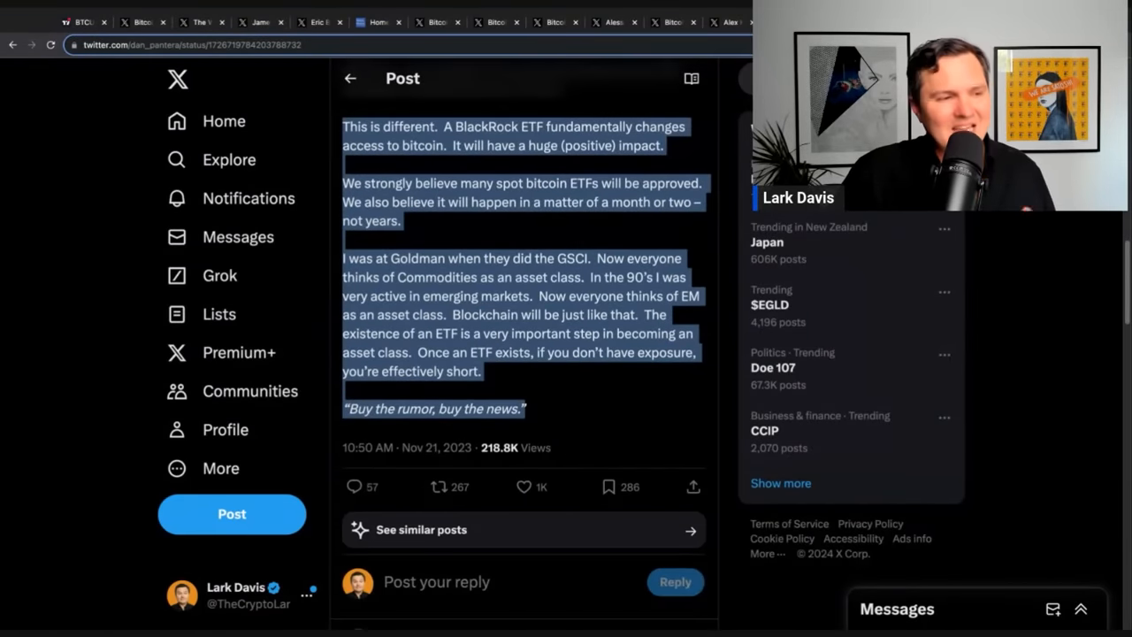